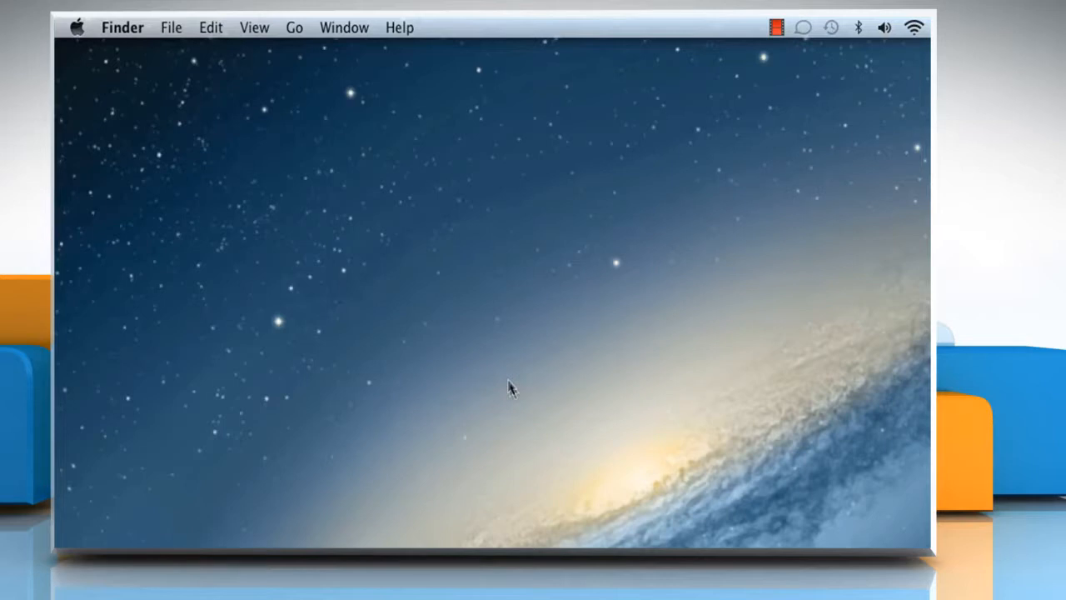
mouse_move(408, 244)
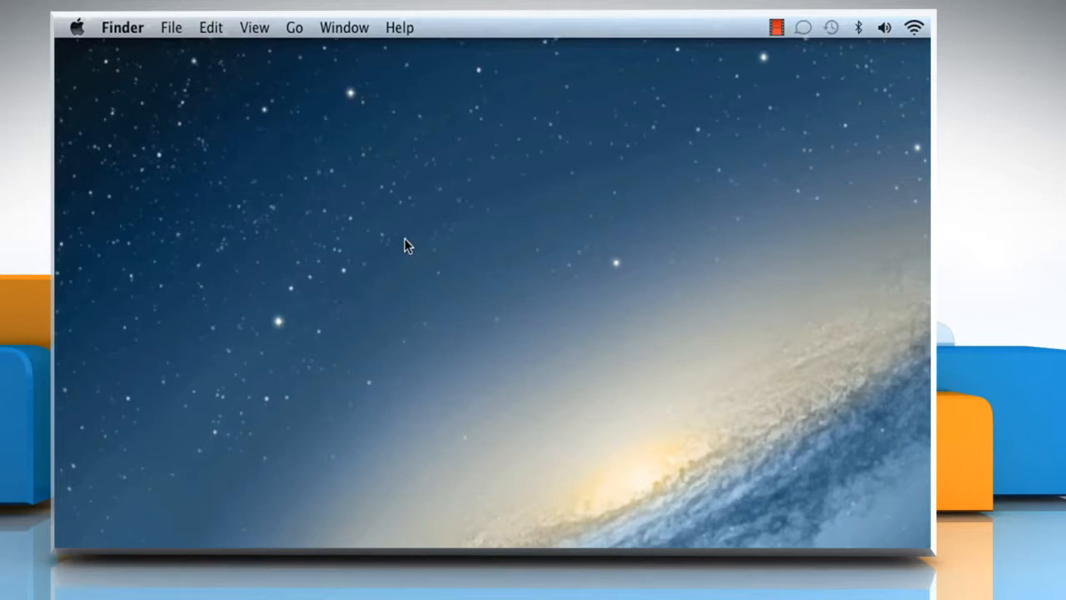
mouse_move(300, 41)
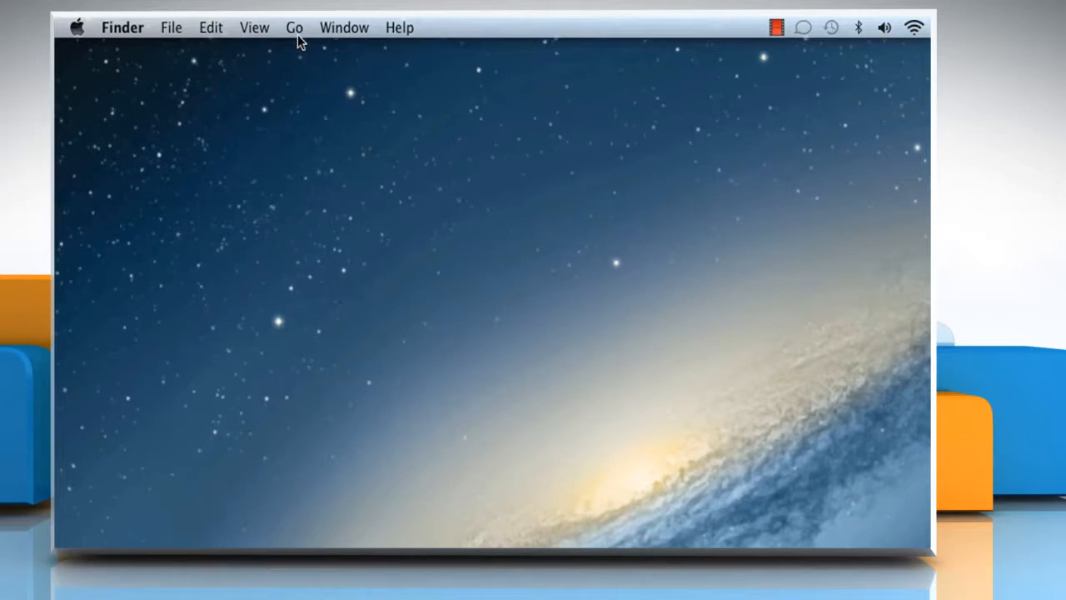
- Open Applications > Utilities in Finder and launch Disk Utility
left_click(294, 26)
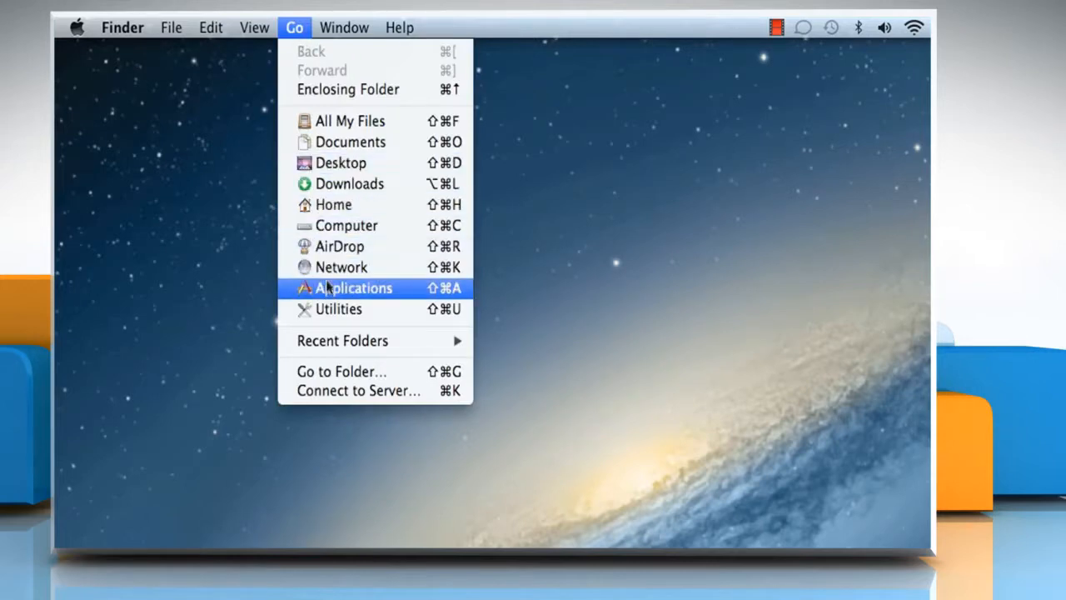
left_click(353, 288)
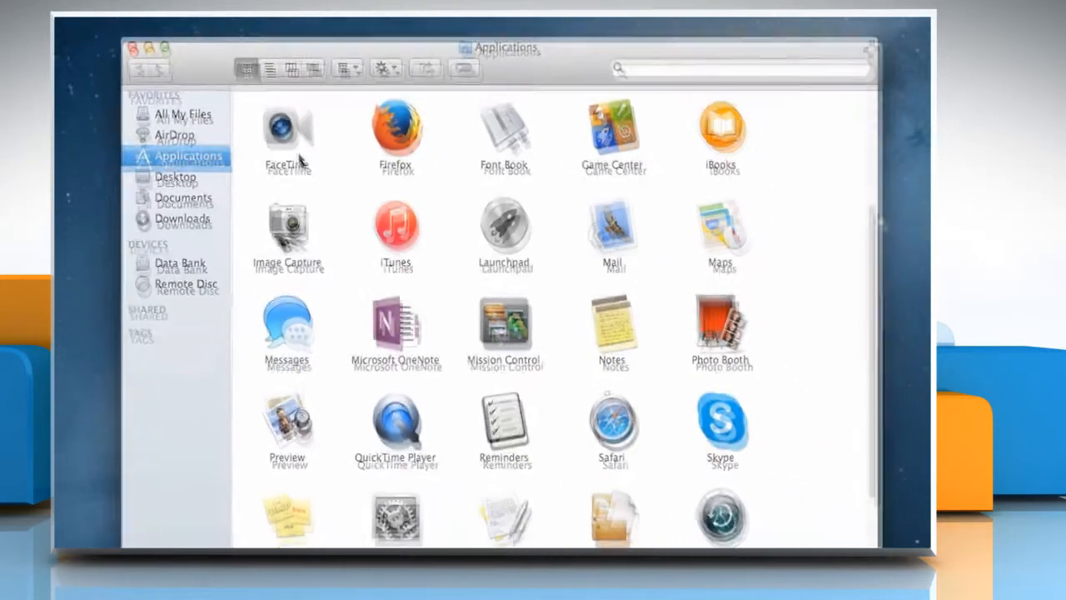
scroll("down", 3)
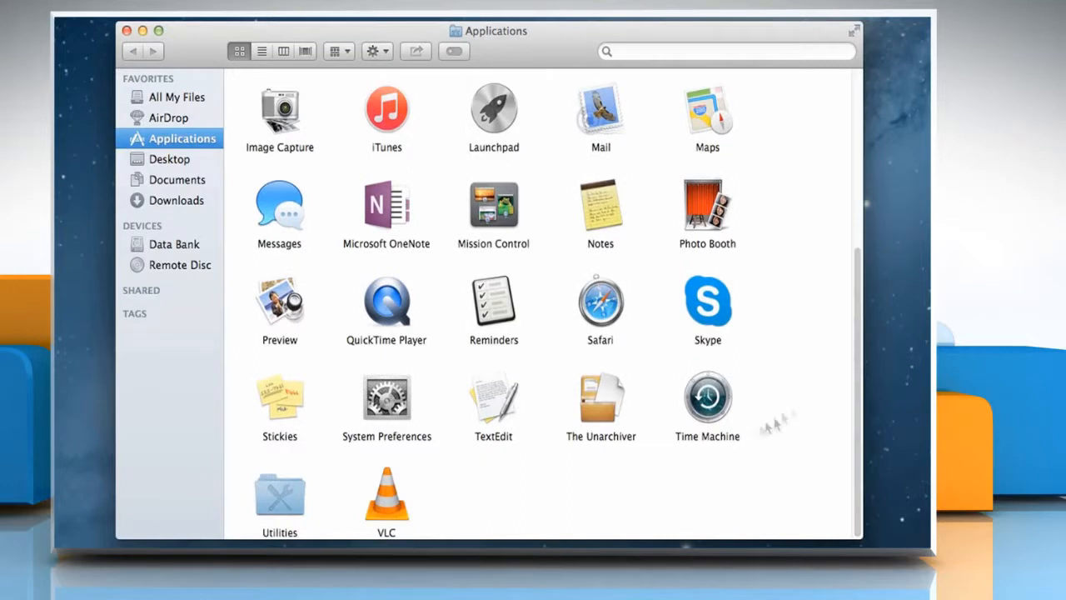
mouse_move(302, 494)
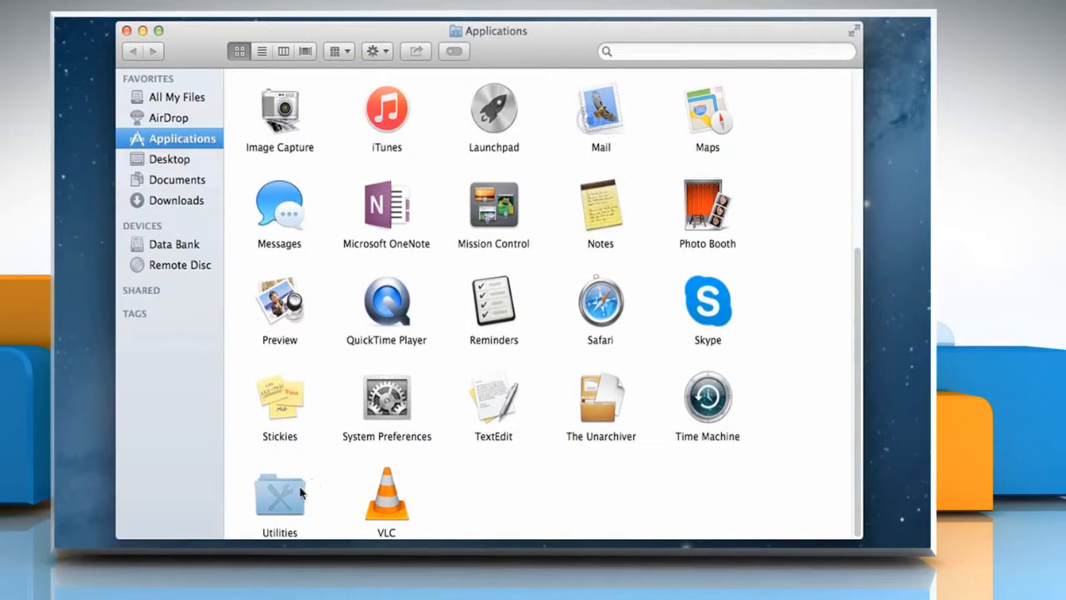
left_click(280, 492)
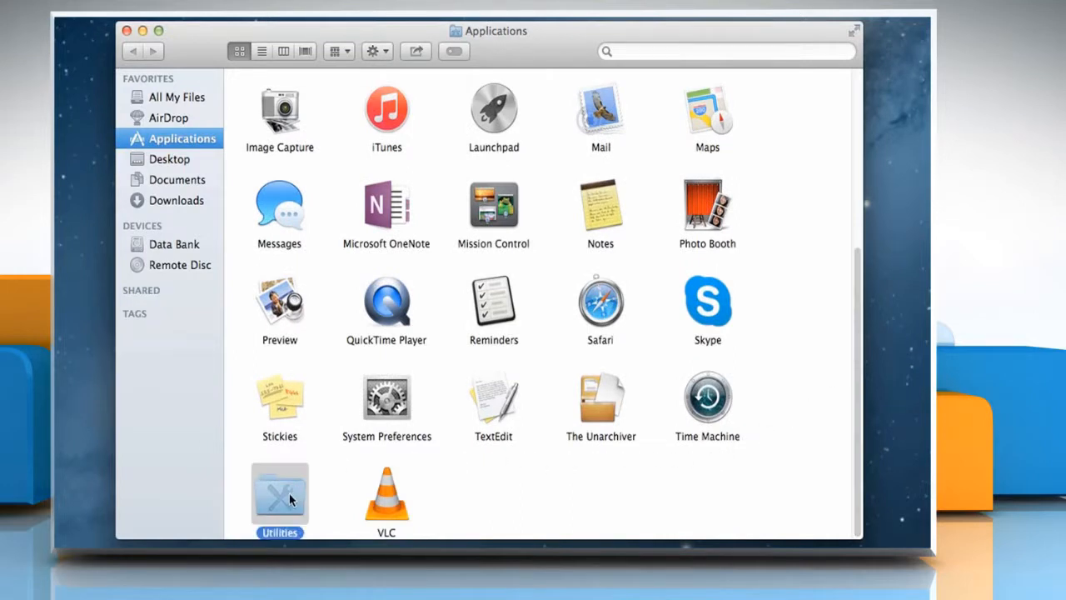
double_click(279, 492)
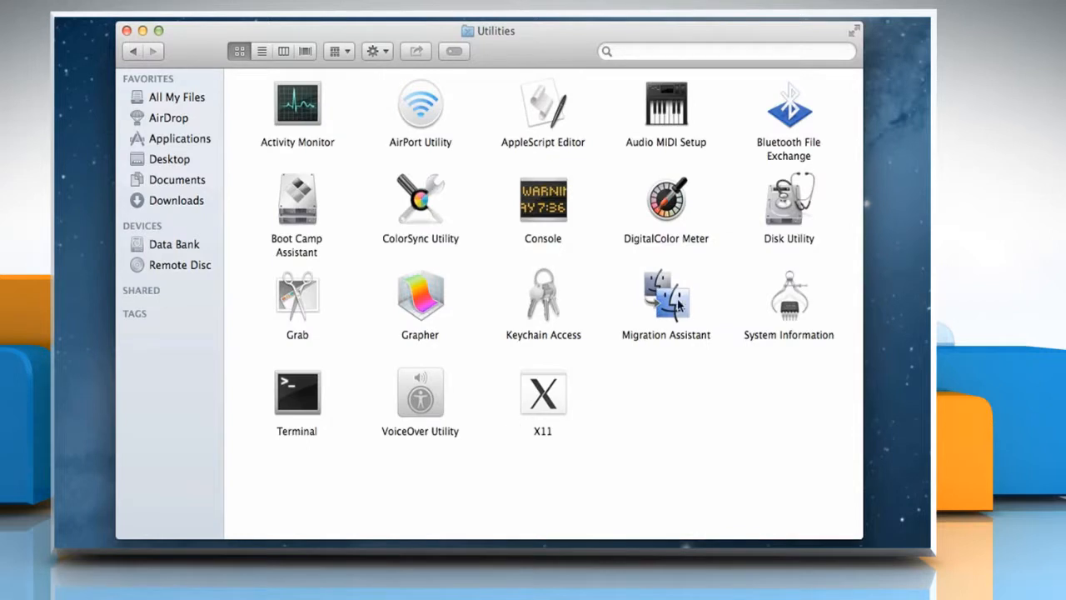
double_click(789, 198)
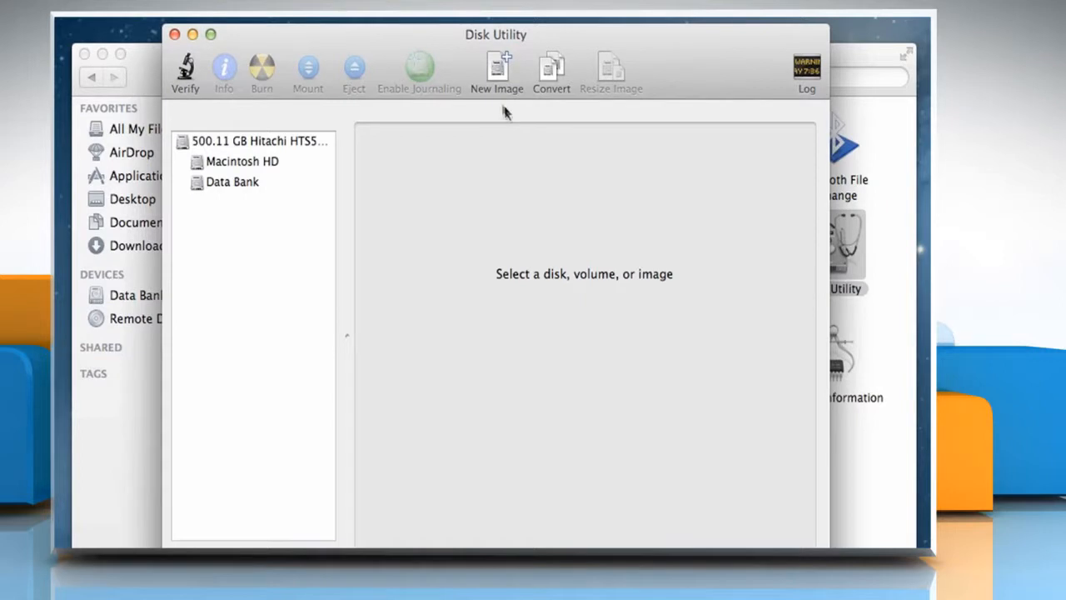
- Set up a new 40 MB blank image named 'Protected Disk' with 128-bit AES encryption
left_click(497, 71)
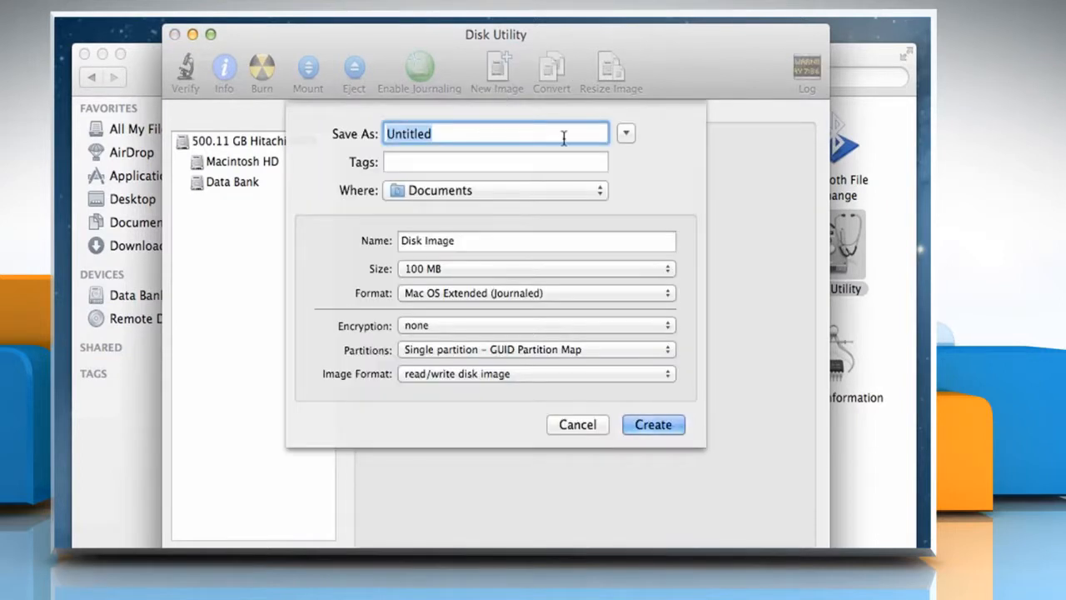
type("Protected Disk")
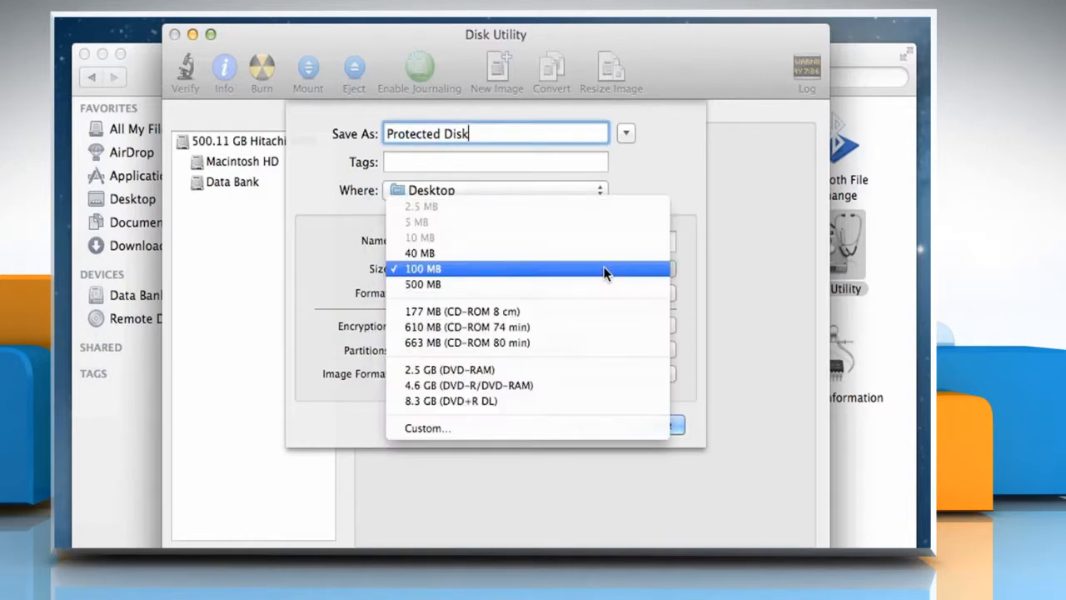
left_click(420, 252)
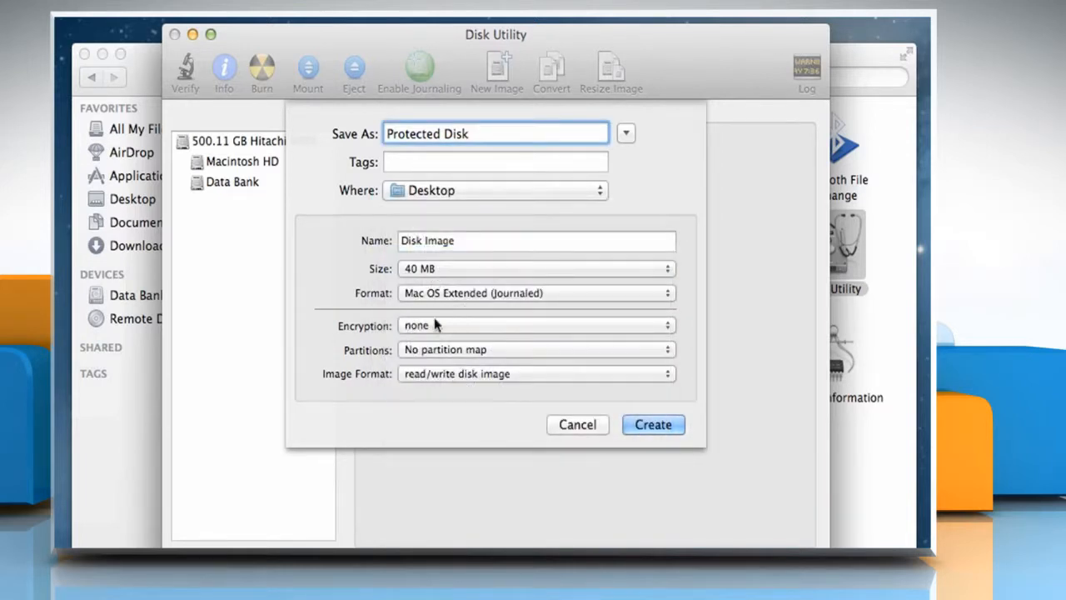
left_click(536, 325)
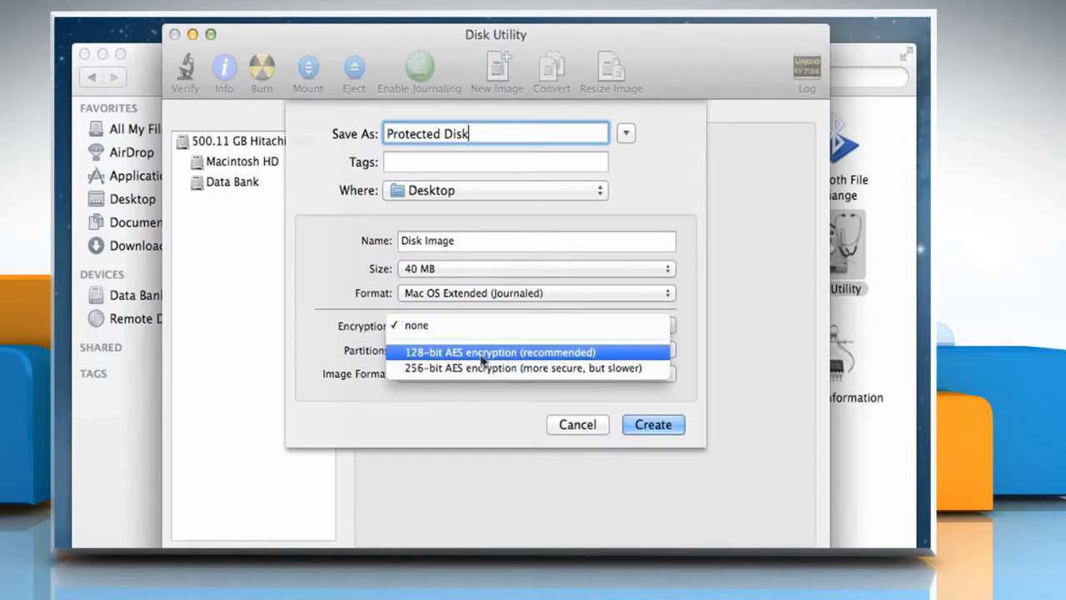
left_click(498, 351)
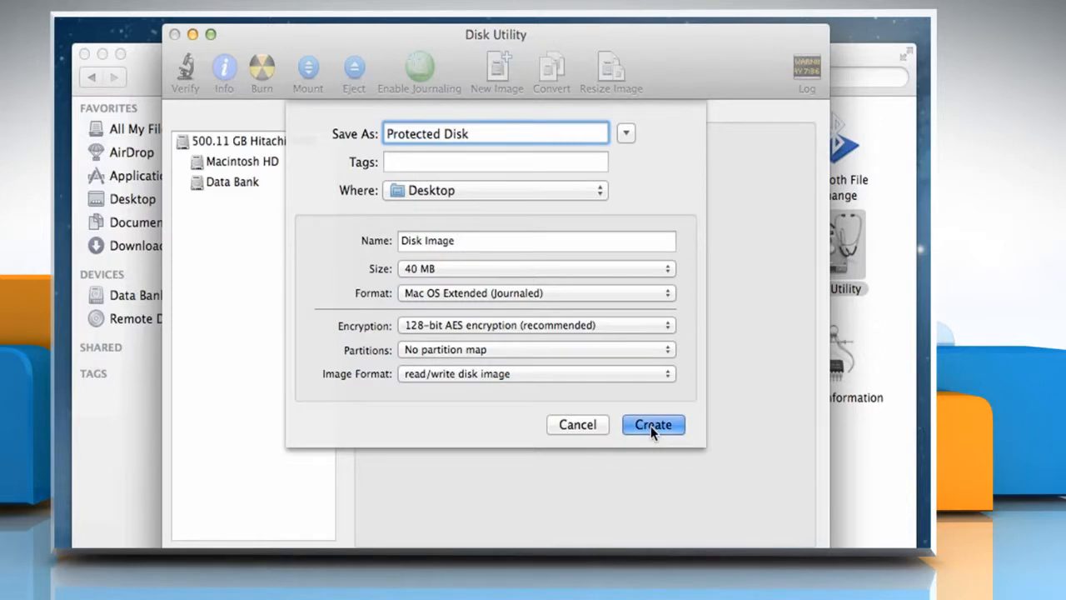
left_click(653, 425)
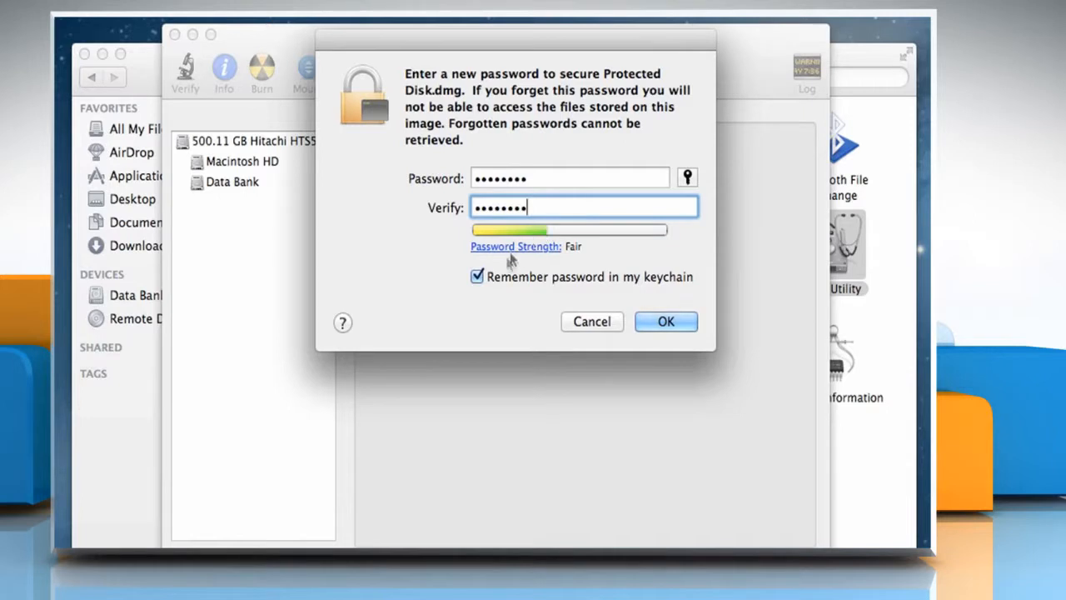
- Confirm the image password without remembering it in the keychain
left_click(477, 276)
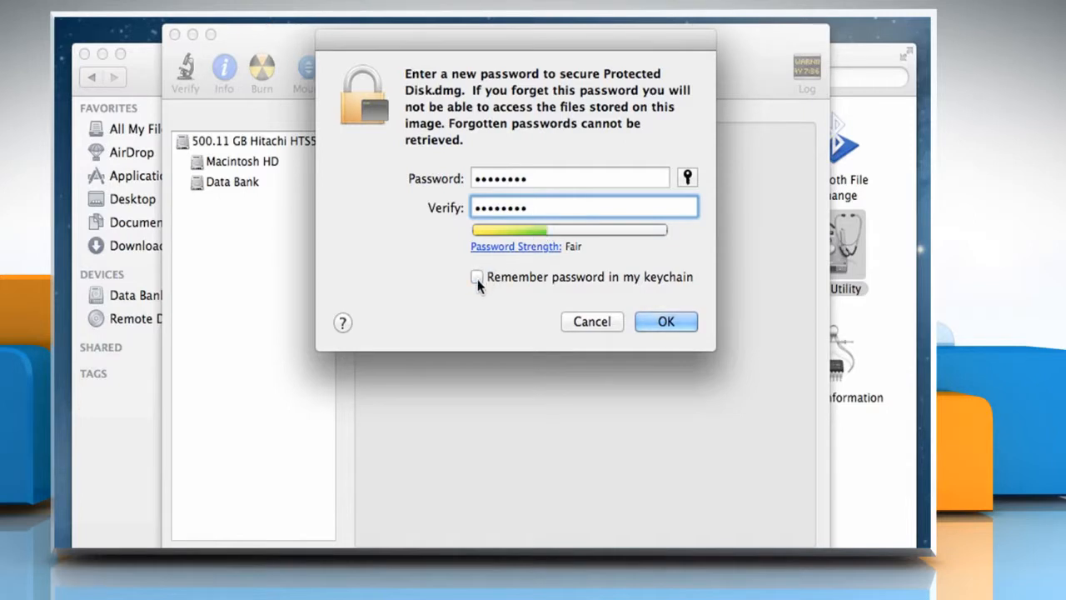
mouse_move(667, 321)
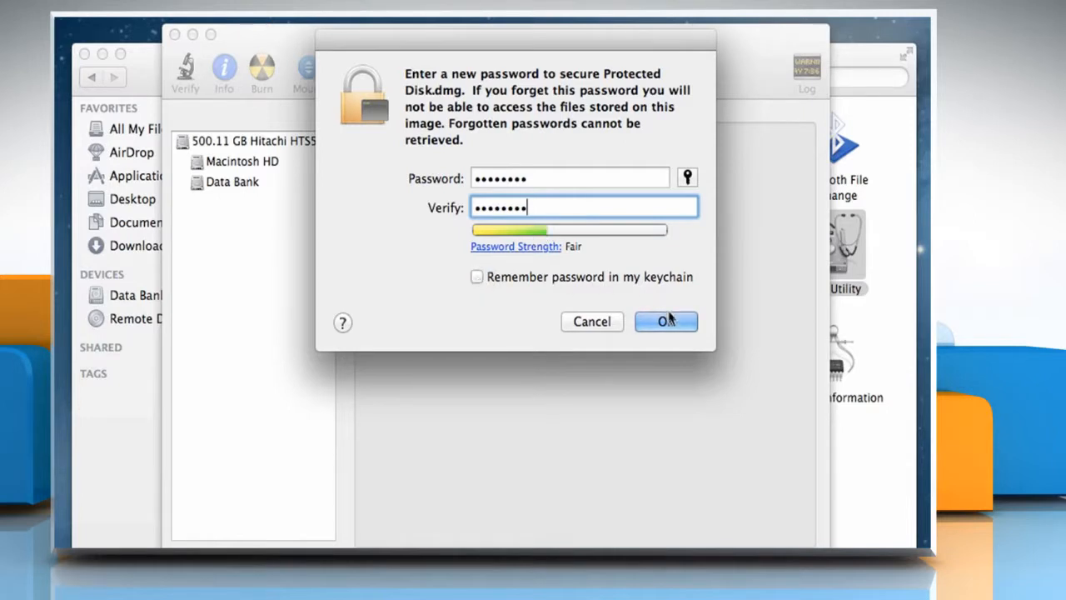
left_click(666, 321)
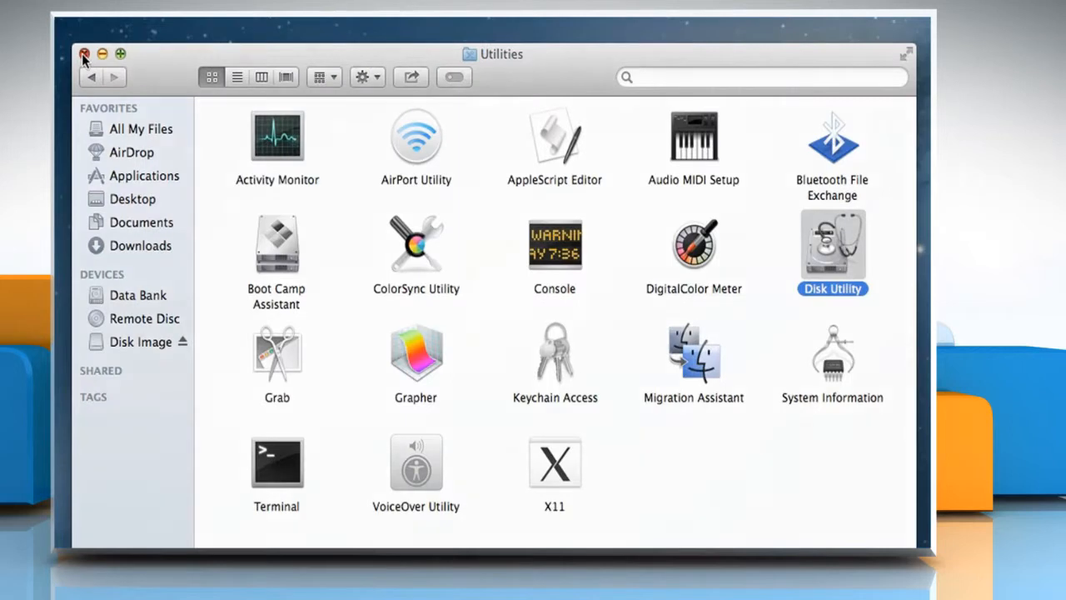
- Copy Sample Document.rtf from Documents into the Disk Image volume, closing the Finder windows
left_click(84, 53)
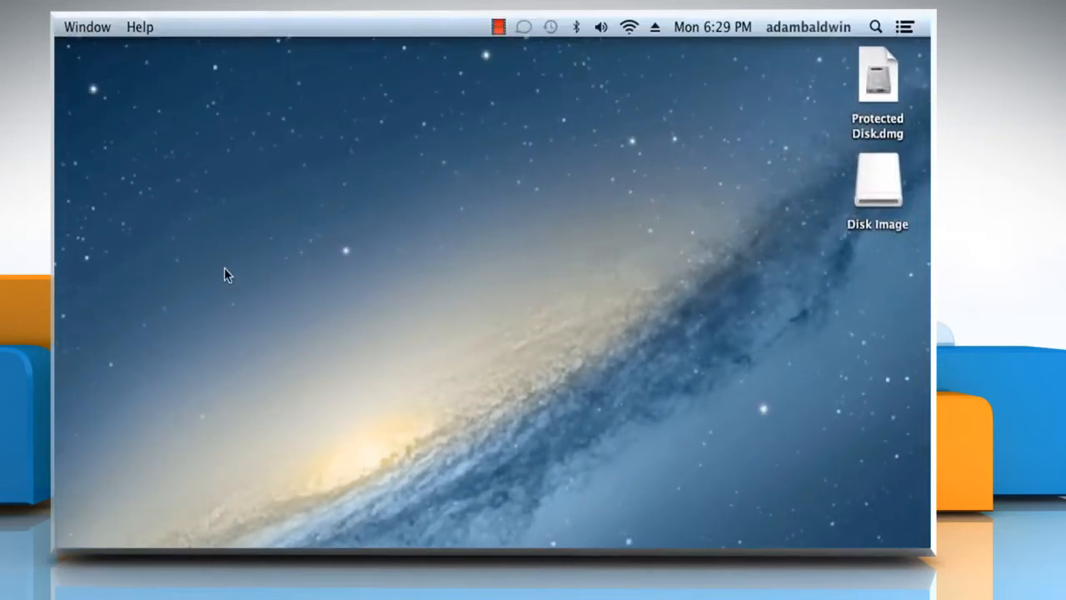
mouse_move(662, 250)
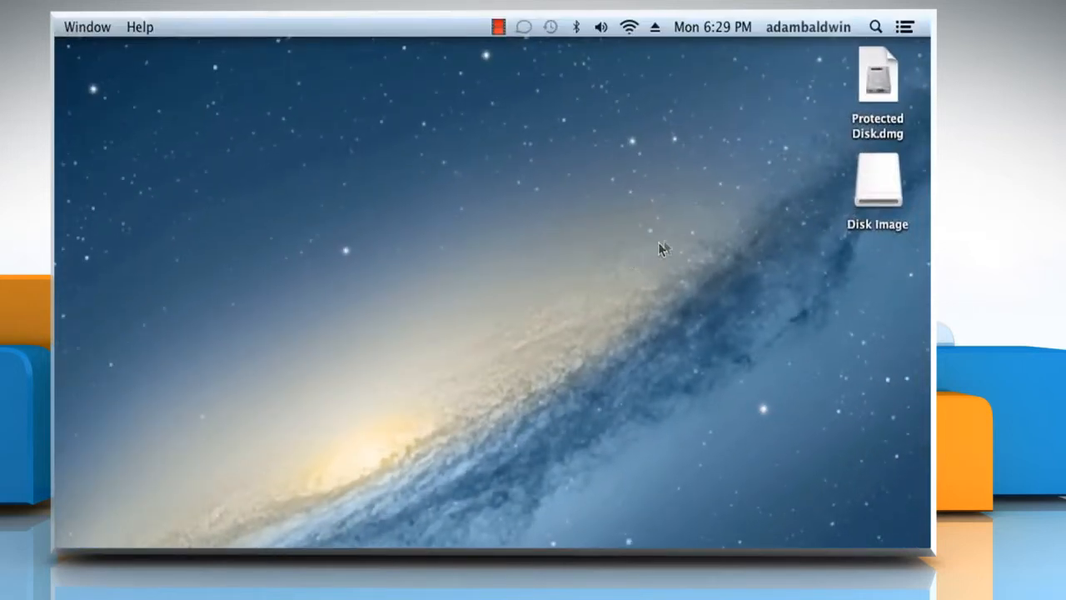
double_click(877, 179)
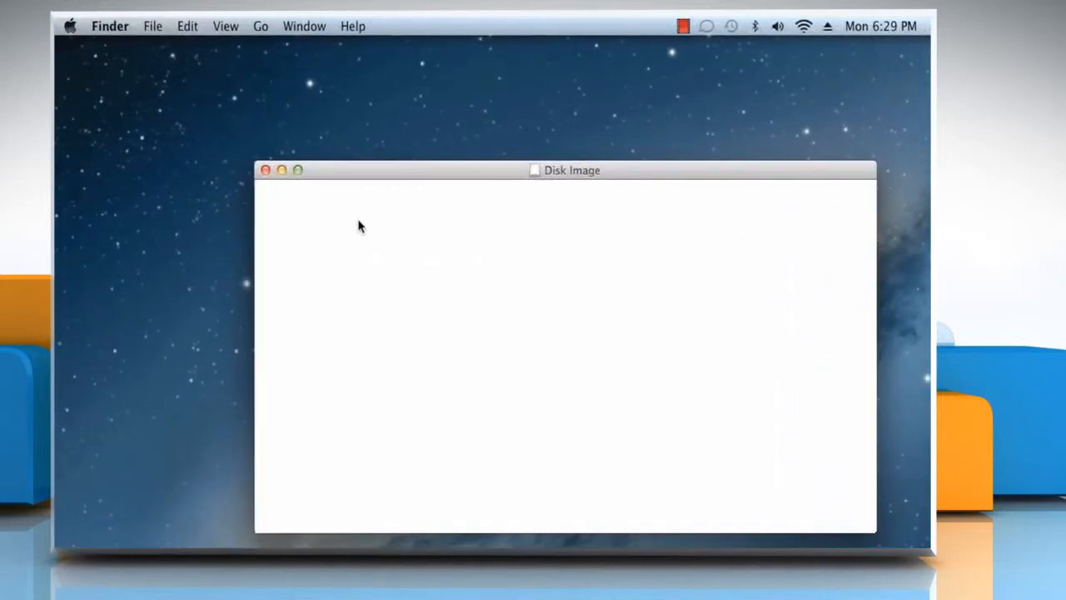
left_click(153, 26)
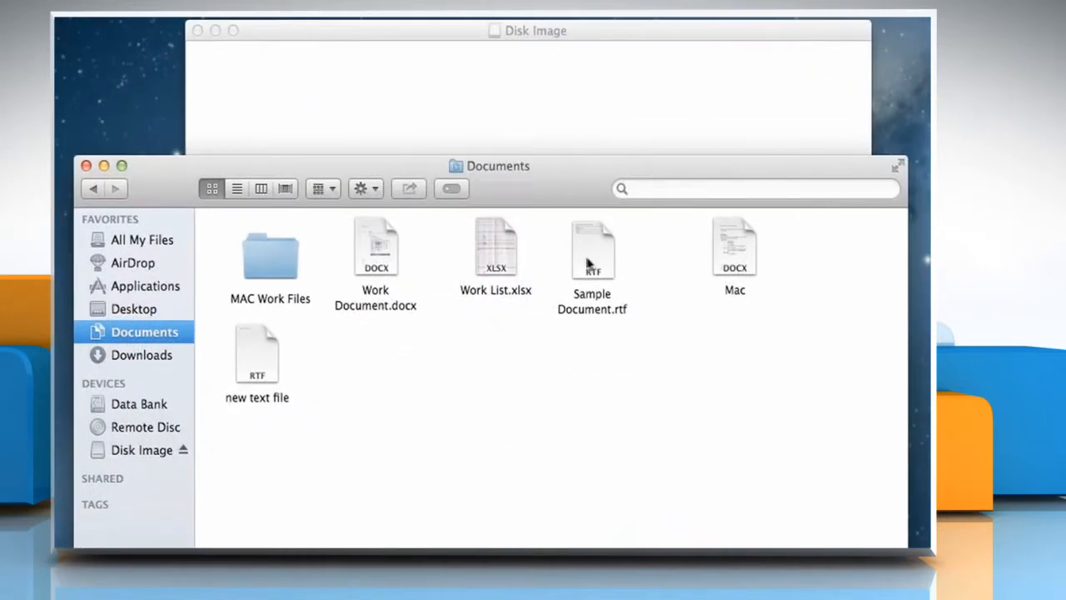
left_click_drag(592, 250, 392, 83)
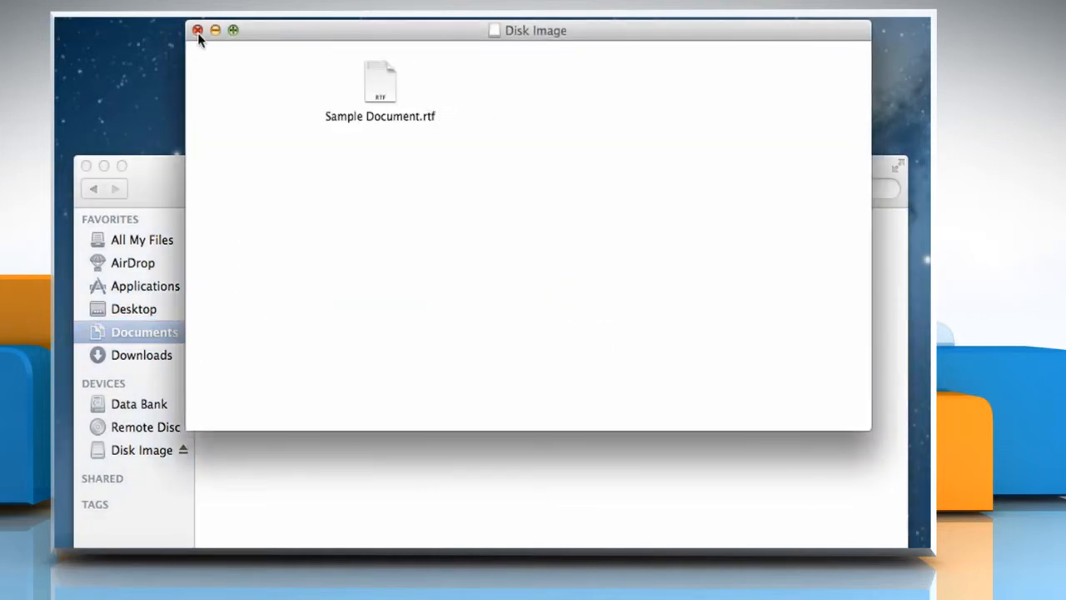
left_click(198, 31)
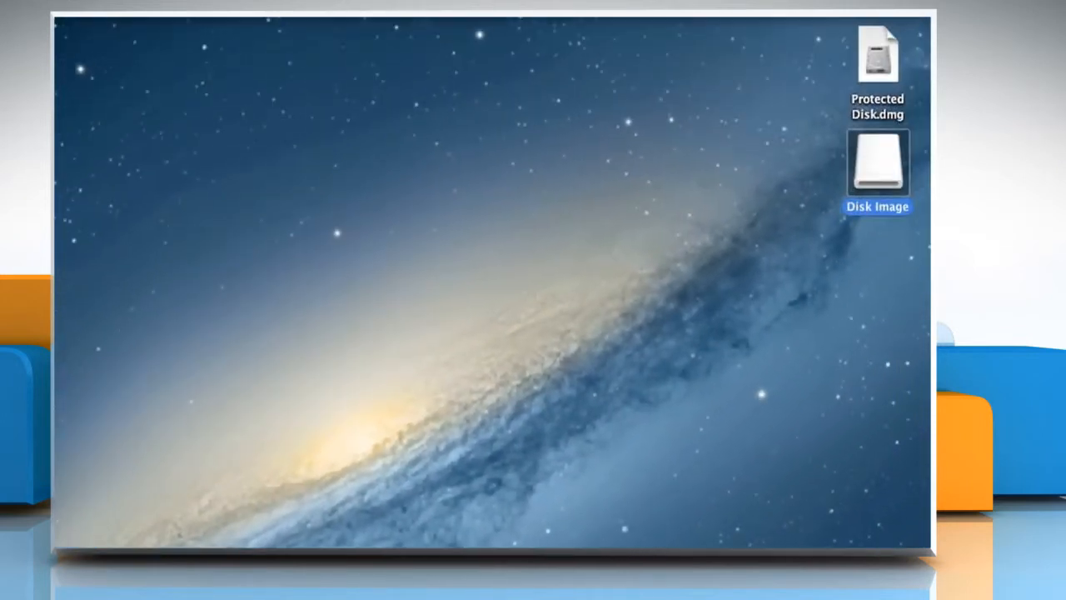
mouse_move(799, 193)
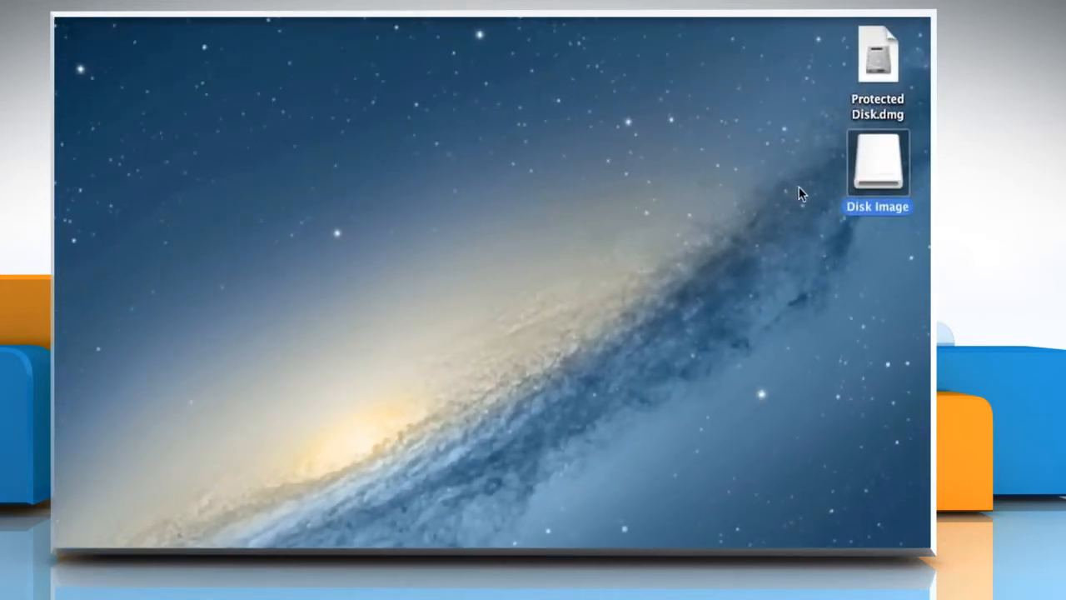
- Eject Disk Image, then remount Protected Disk.dmg by entering its password
right_click(877, 162)
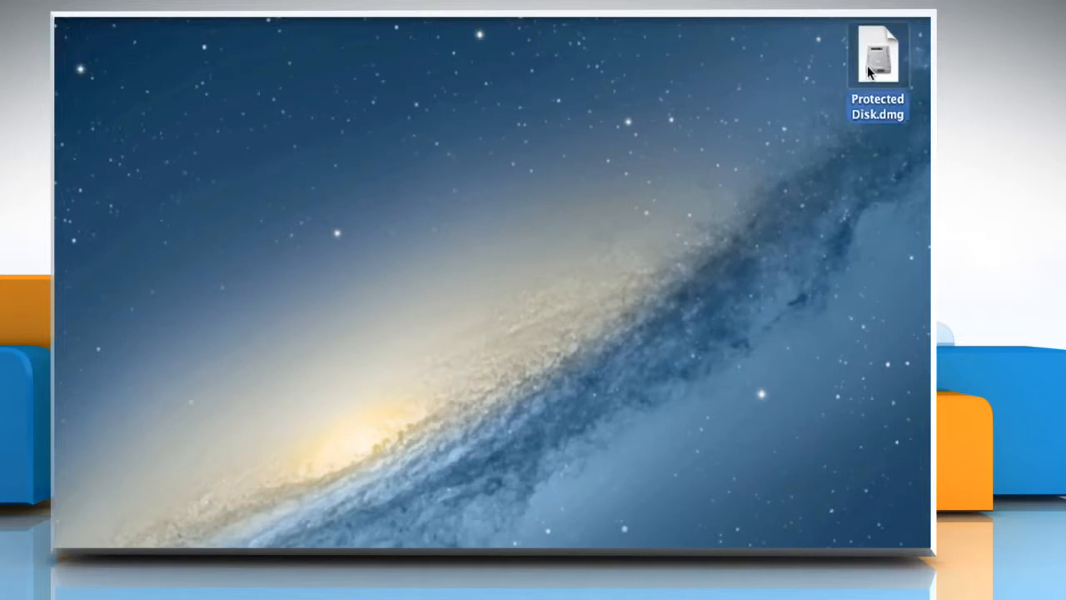
double_click(877, 54)
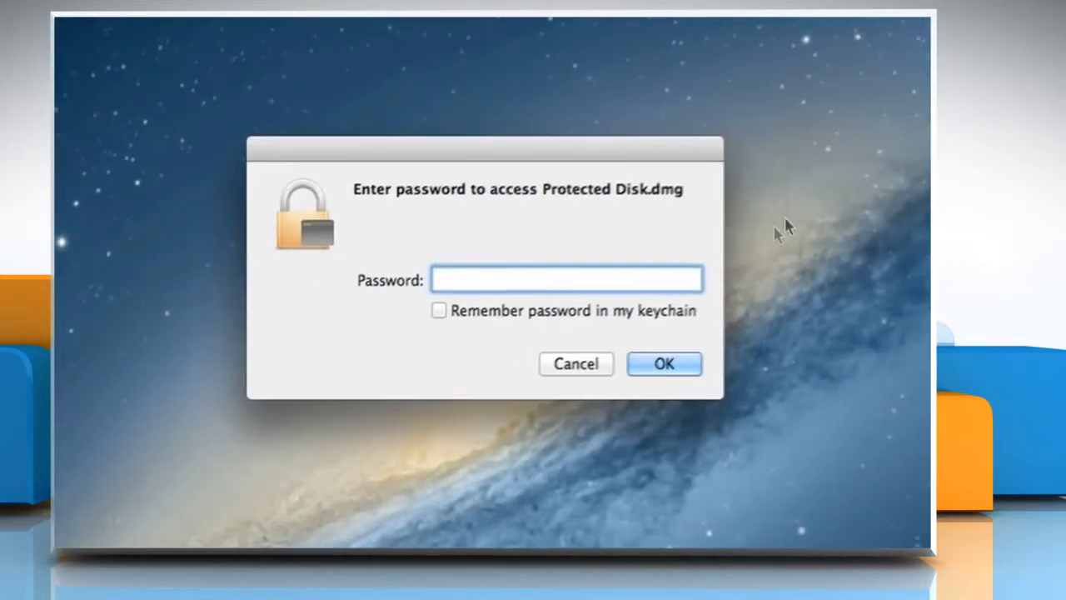
type("•••")
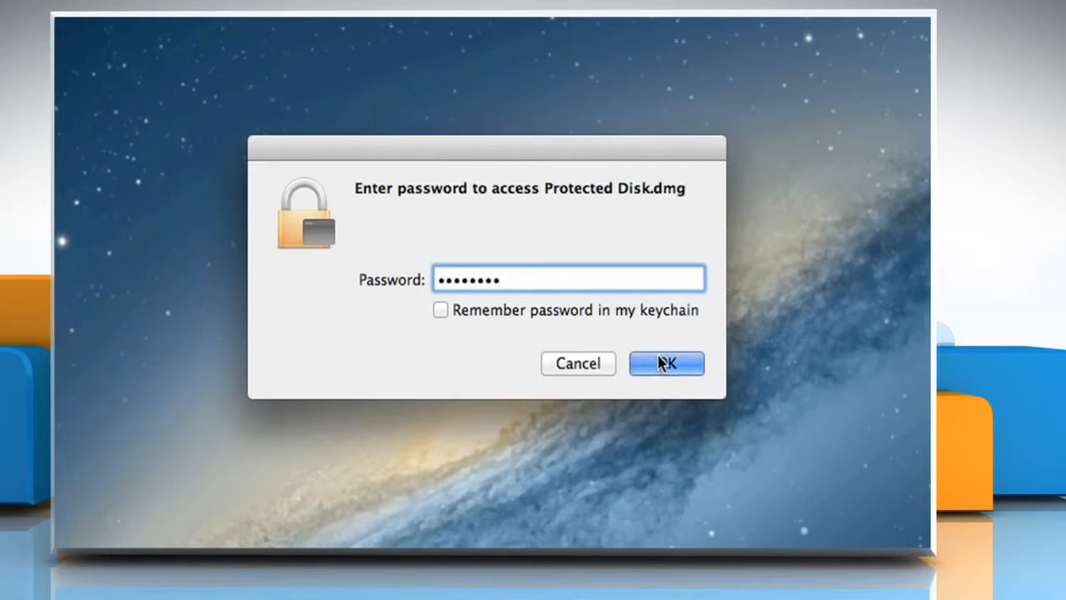
left_click(665, 363)
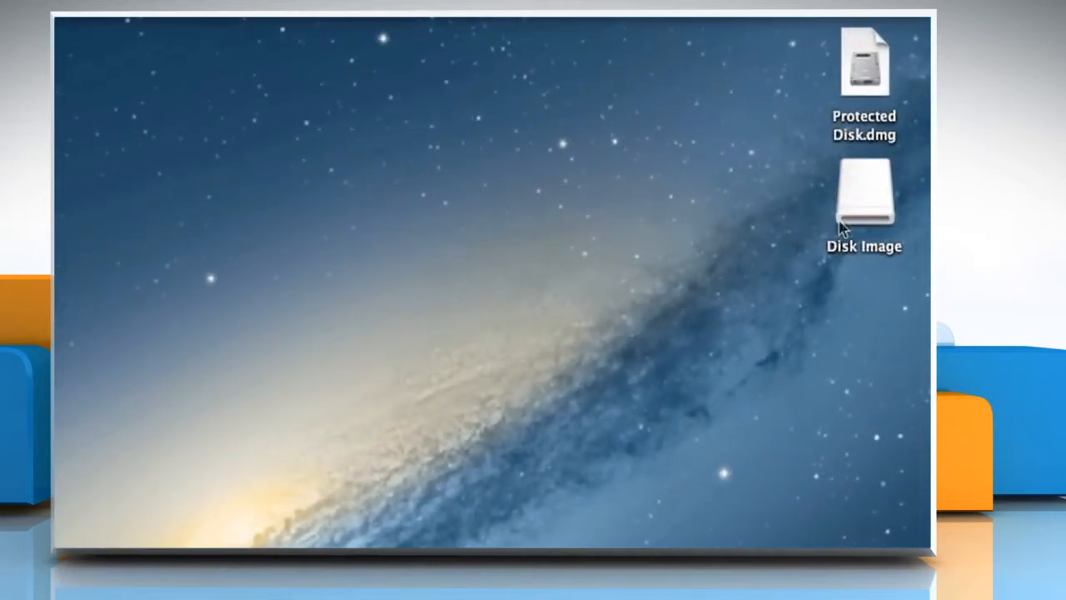
- Open the remounted Disk Image and select Sample Document.rtf inside it
double_click(864, 196)
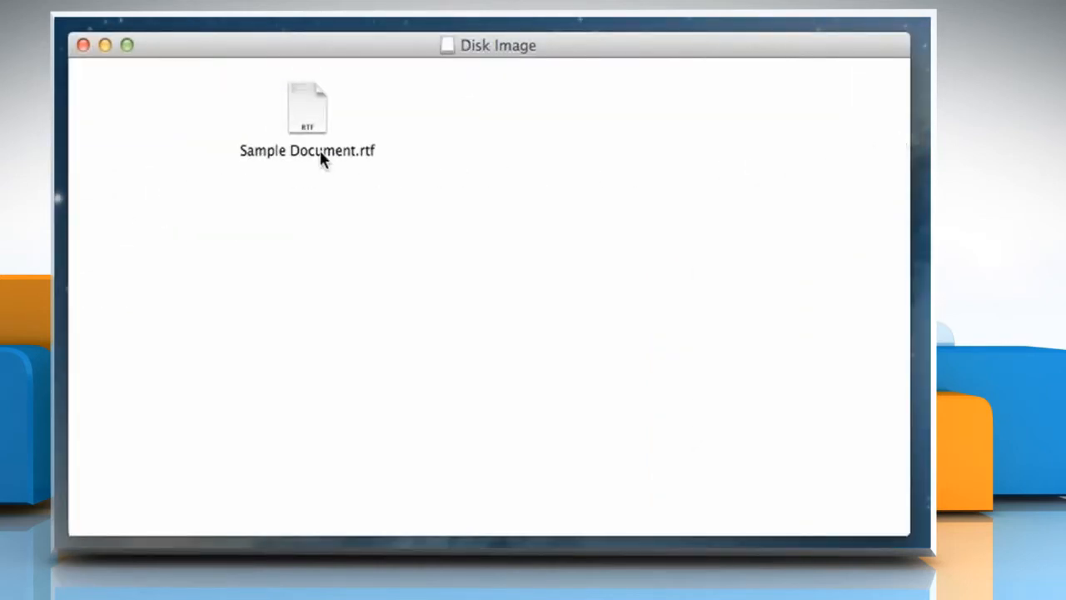
left_click(306, 109)
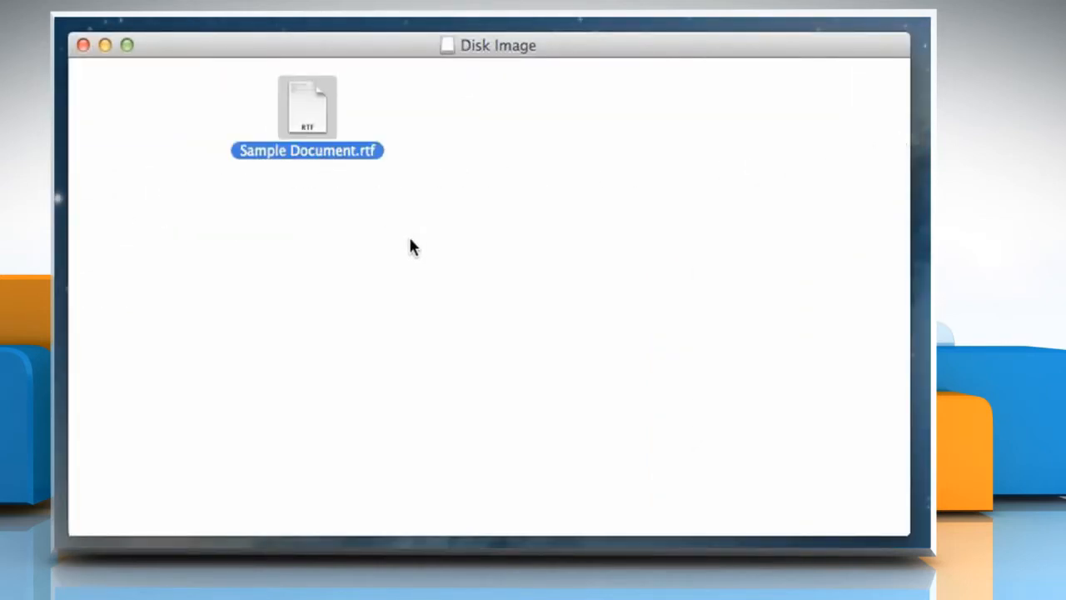